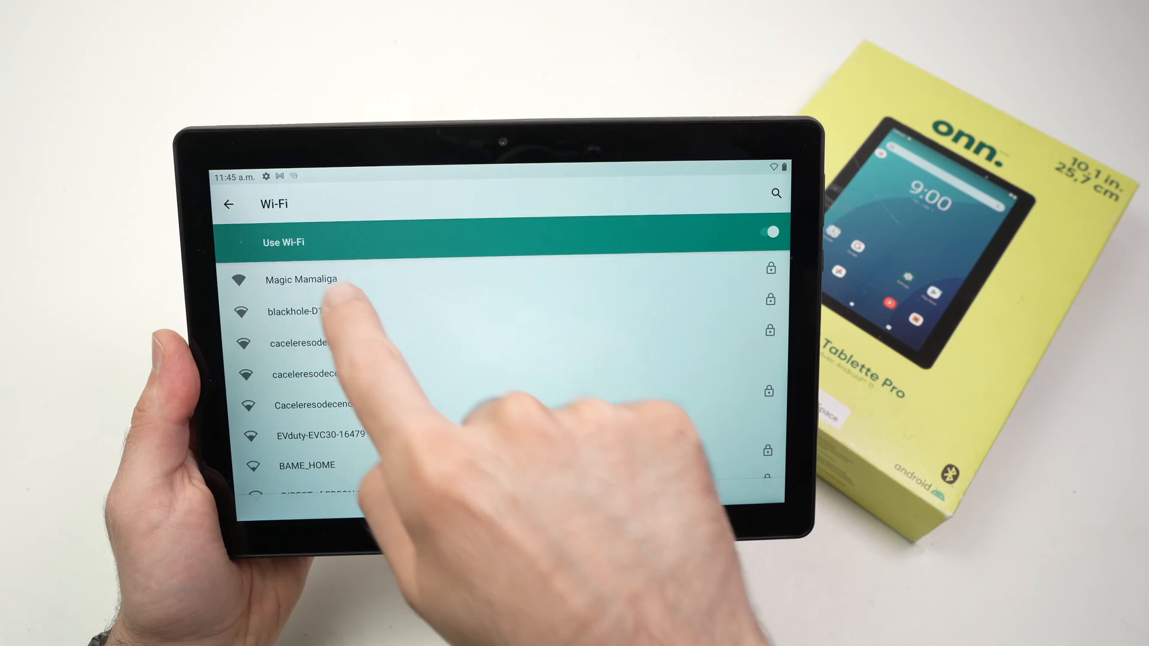
- Choose the Magic Mamaliga network from the Wi-Fi list to begin joining it
left_click(300, 279)
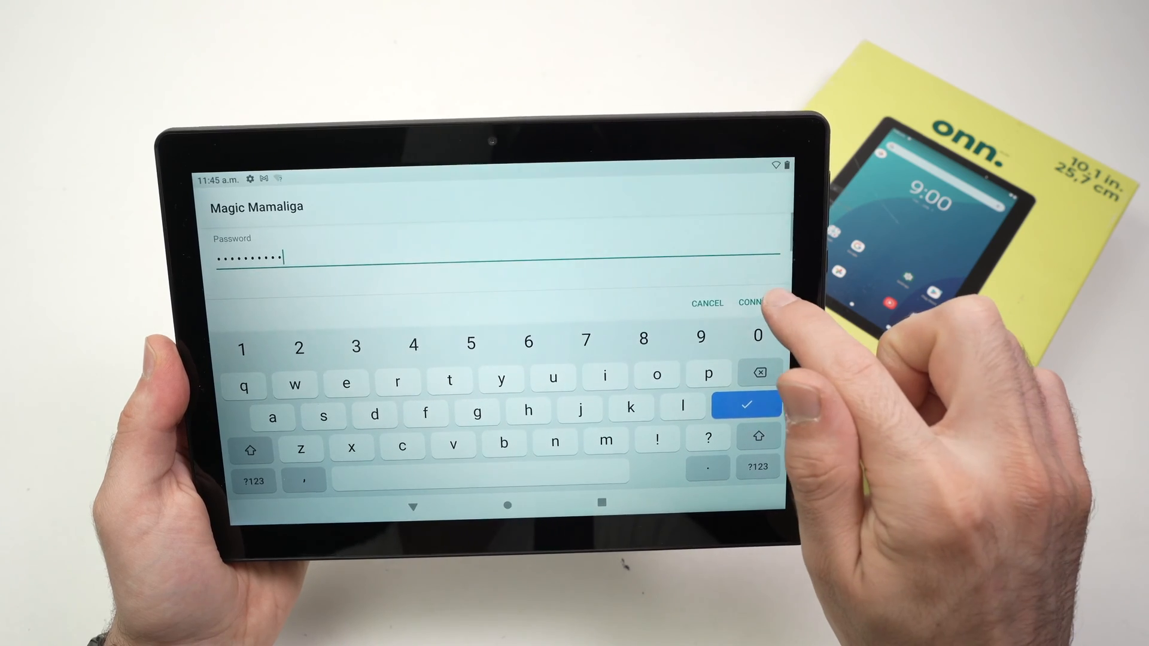
- Connect to Magic Mamaliga with the entered password until it shows Connected
left_click(751, 302)
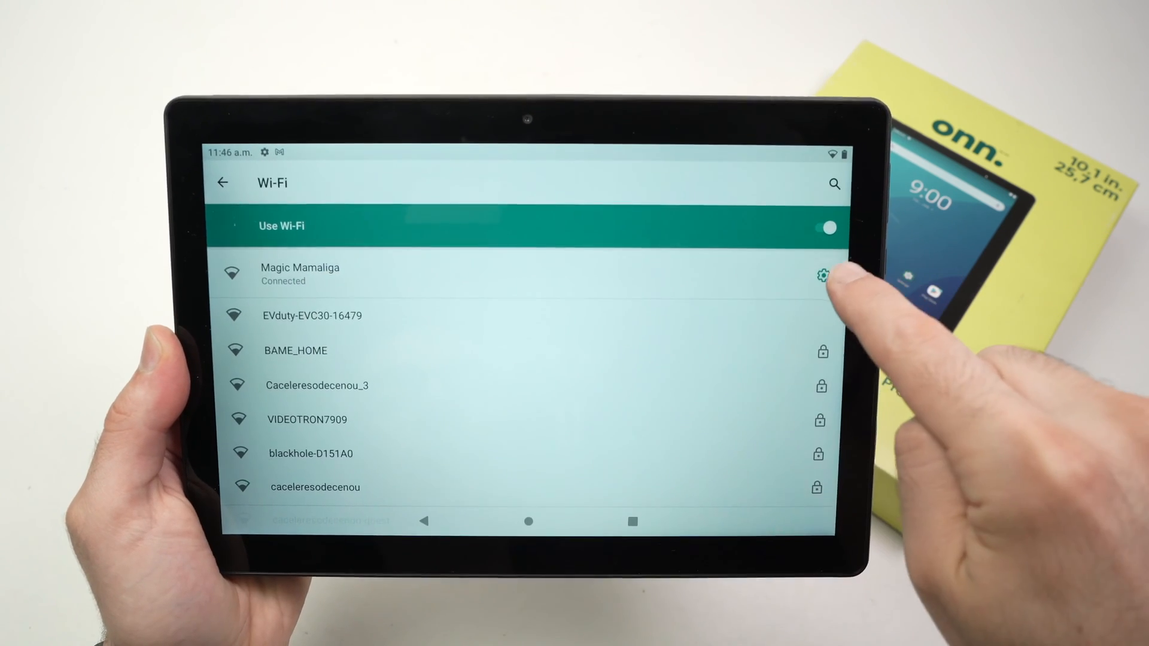
- Show Magic Mamaliga's network details and display its Share Wi-Fi QR code
left_click(823, 276)
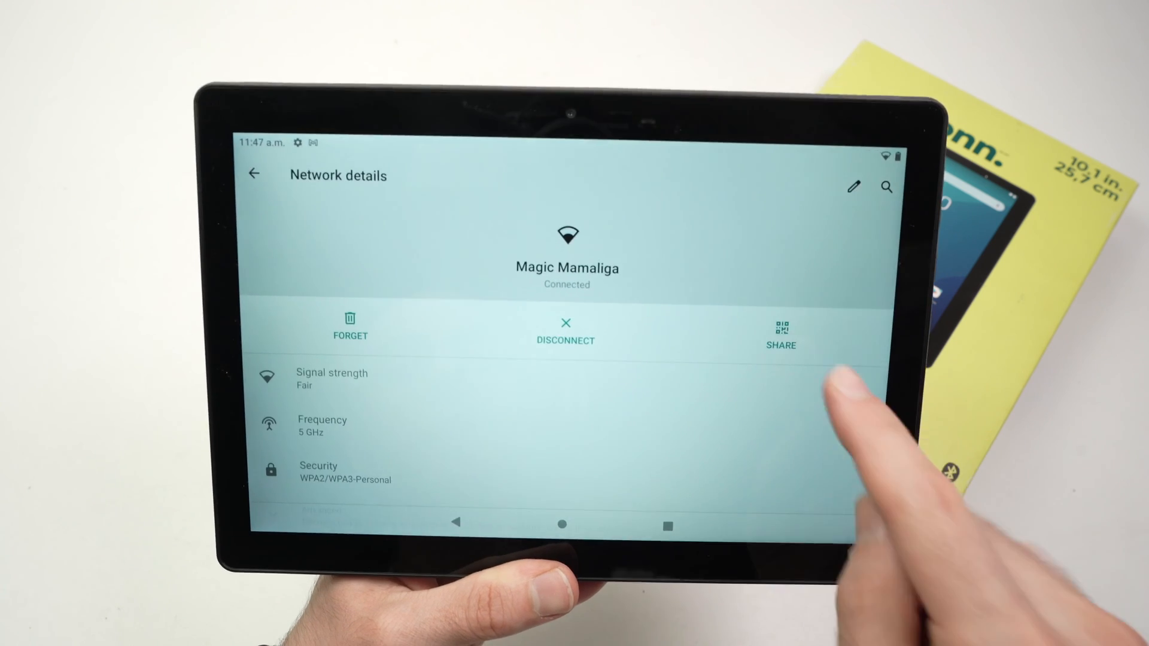
left_click(779, 330)
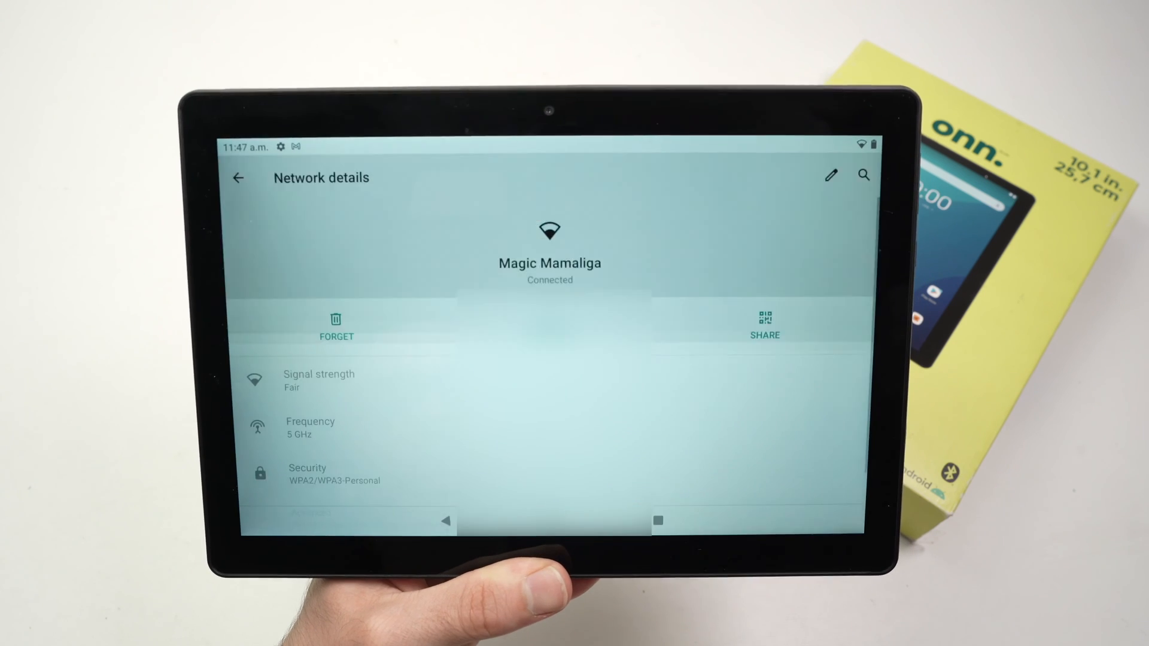
left_click(764, 325)
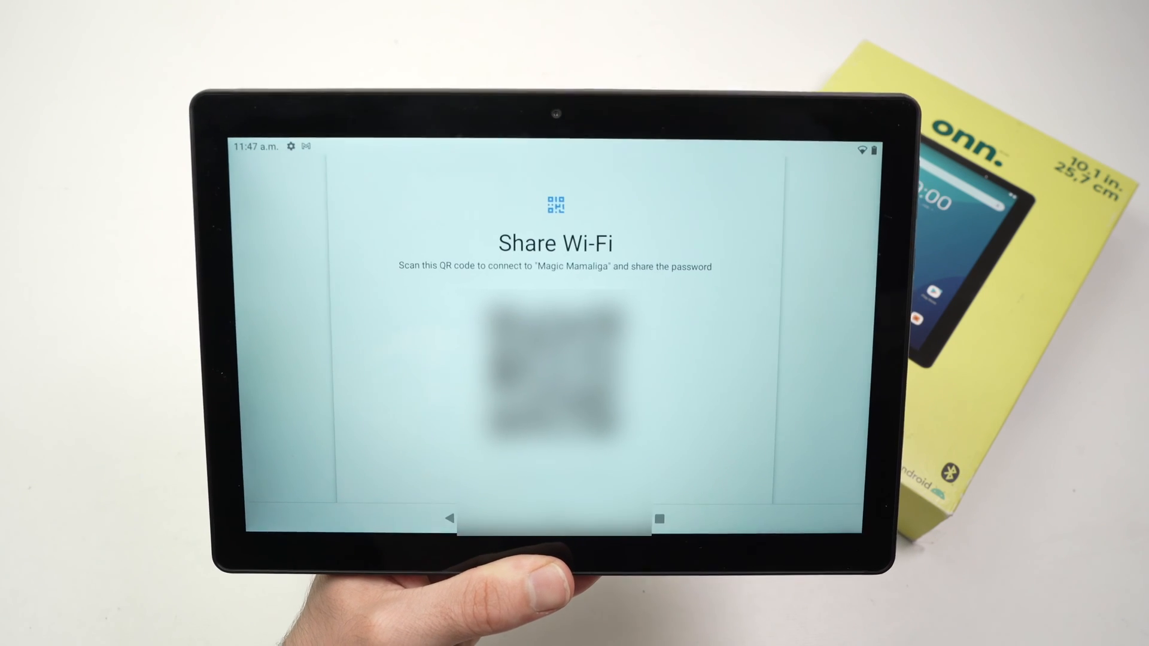